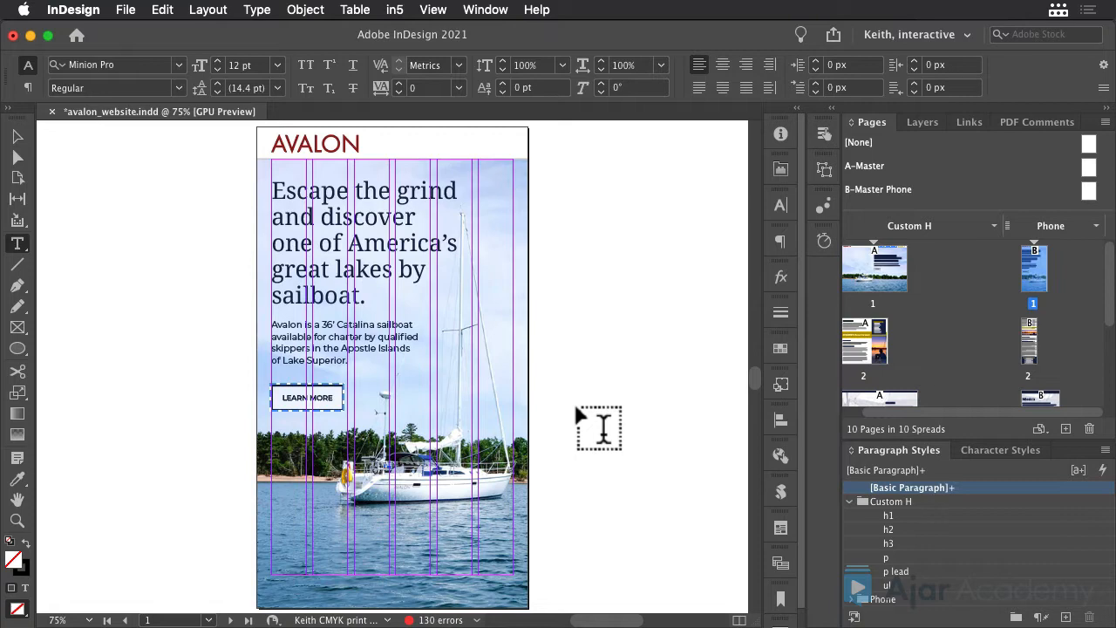
Step: Format the new 'What to leave behind' heading on desktop page 2 with the h2 paragraph style
scroll("down", 3)
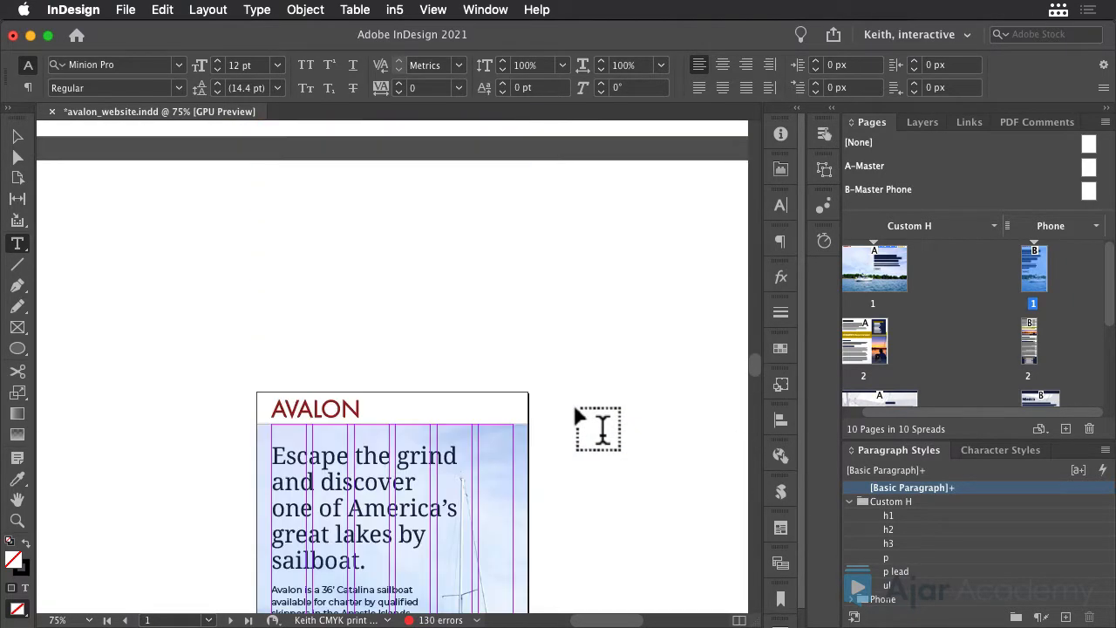
scroll("down", 3)
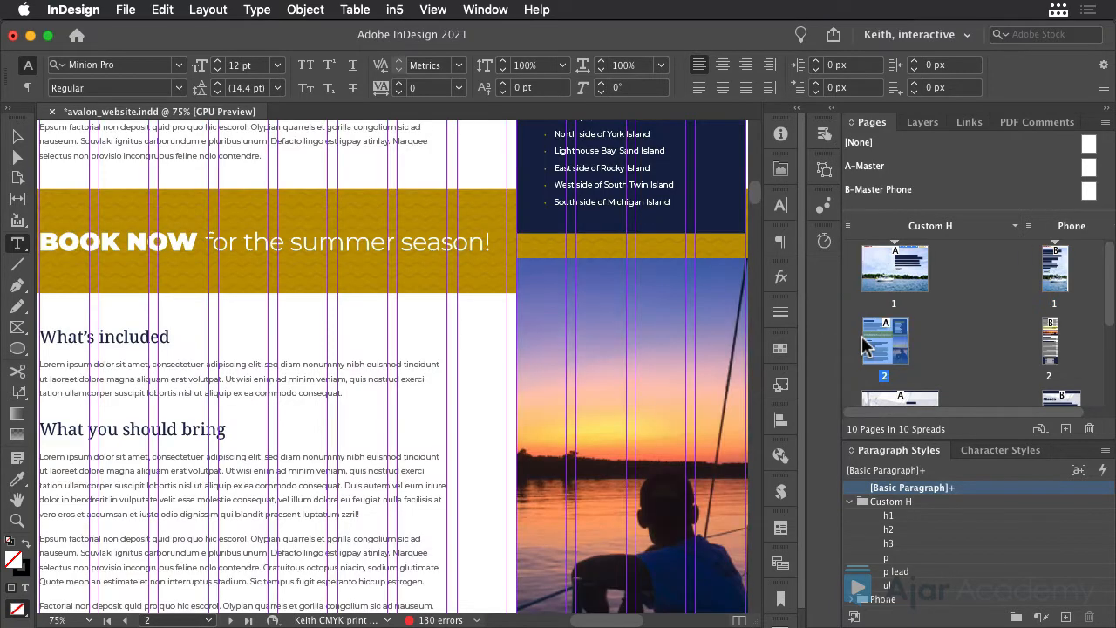
mouse_move(863, 345)
type("What to leave behind")
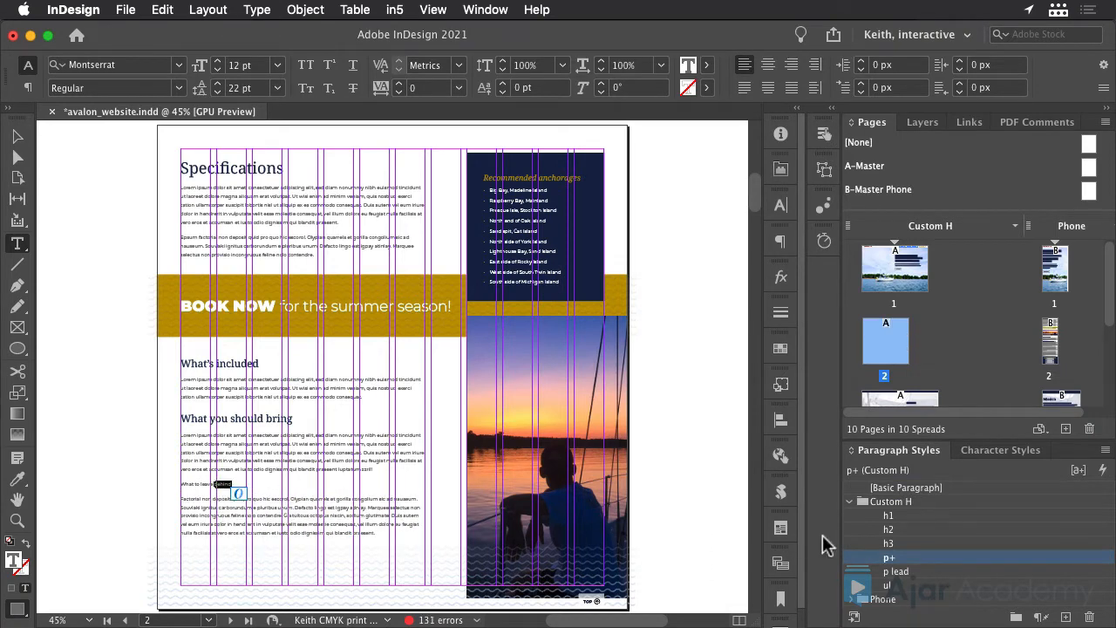
left_click(890, 530)
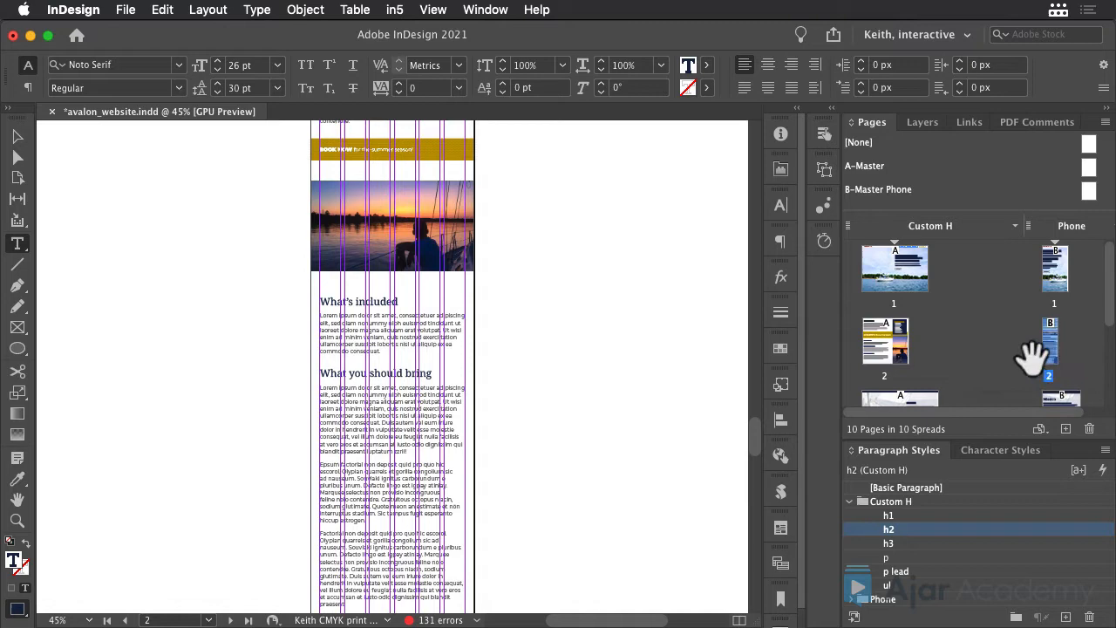
Step: Go to phone layout page 2 and show the Links panel to find the outdated story
left_click(432, 11)
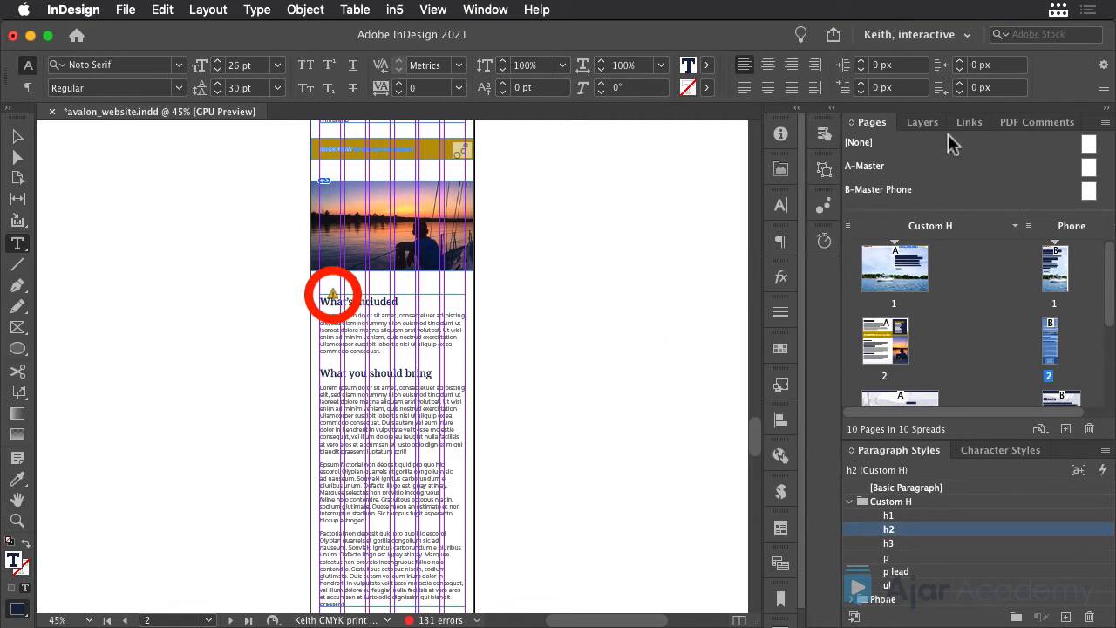
left_click(964, 122)
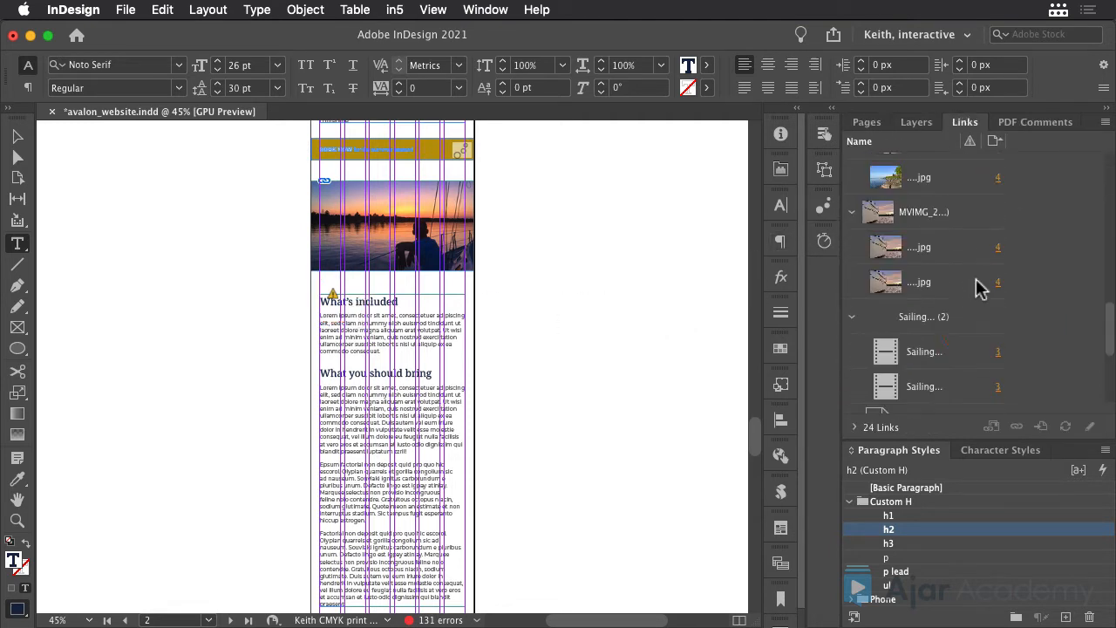
Step: Update the modified story link so phone page 2 shows the 'What to leave behind' heading
scroll("down", 3)
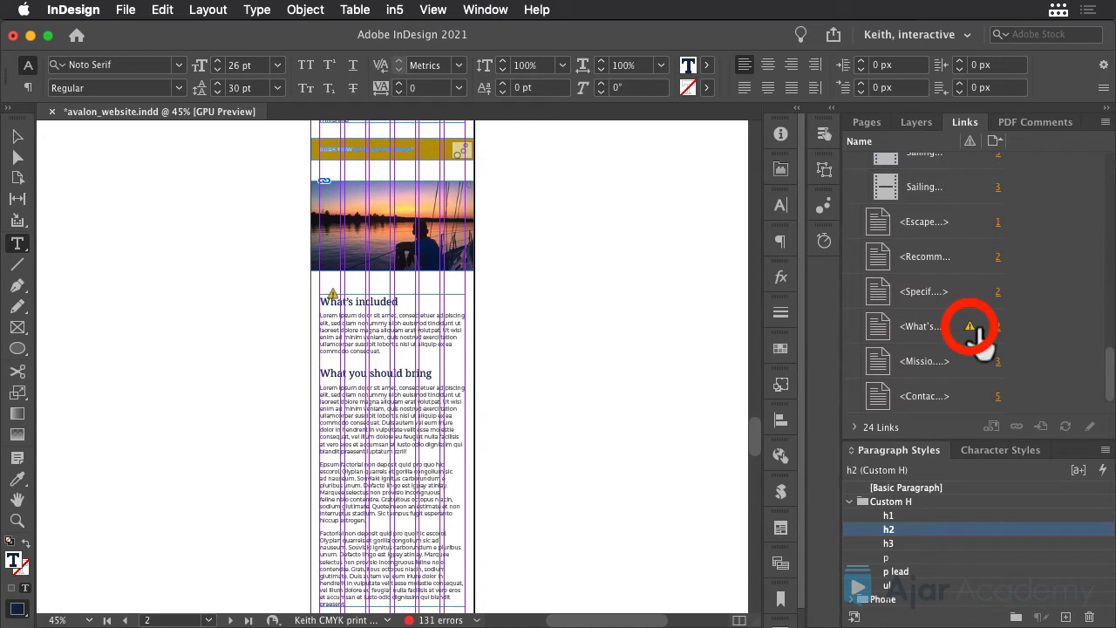
left_click(920, 326)
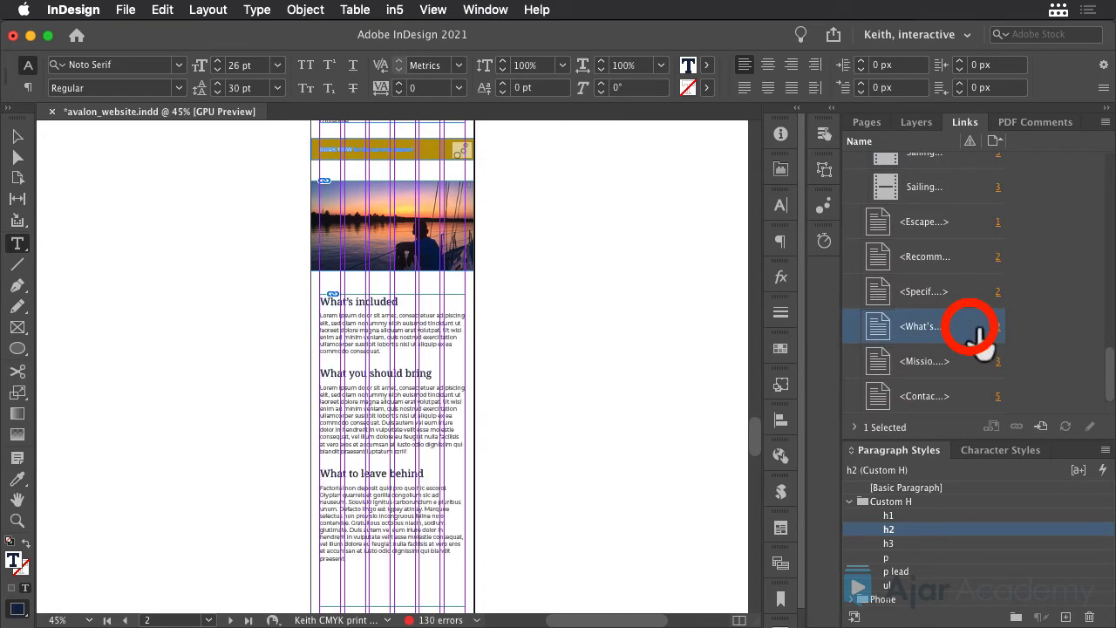